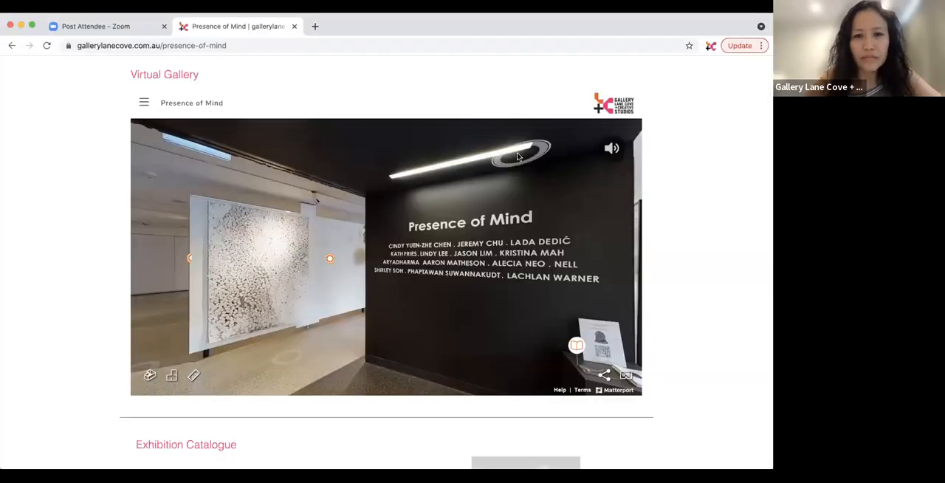
mouse_move(593, 18)
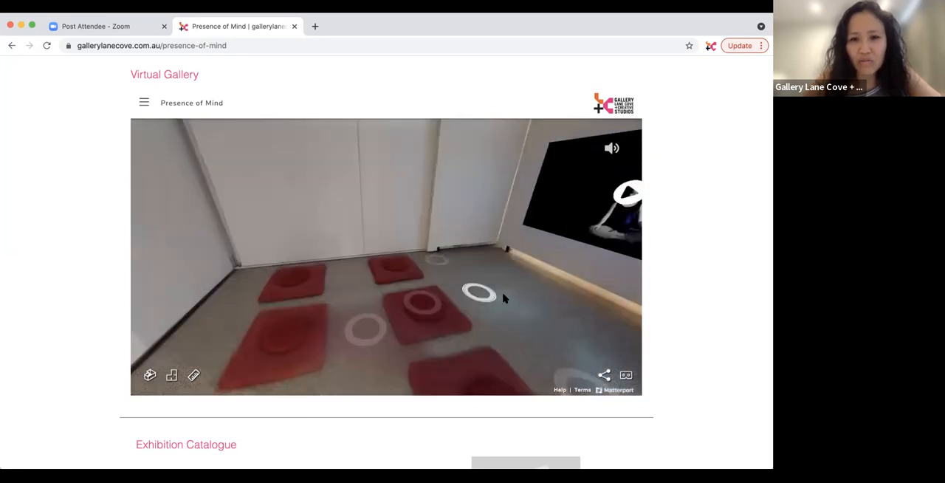
Walk into the main gallery and open the wall artwork's augmented reality QR Code panel
click(480, 291)
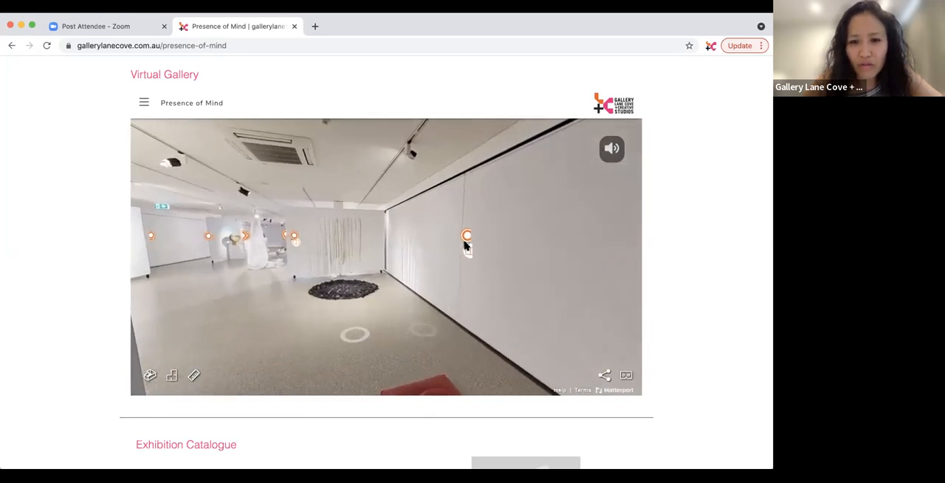
click(467, 236)
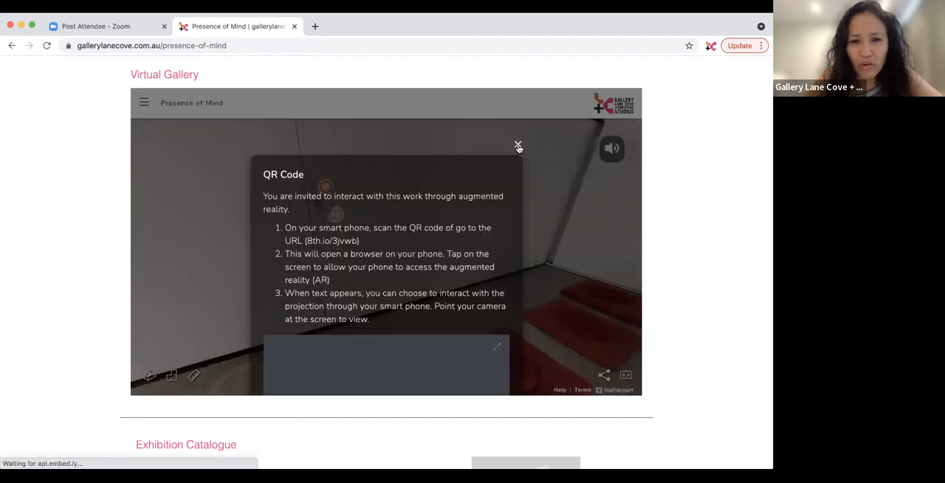
click(519, 145)
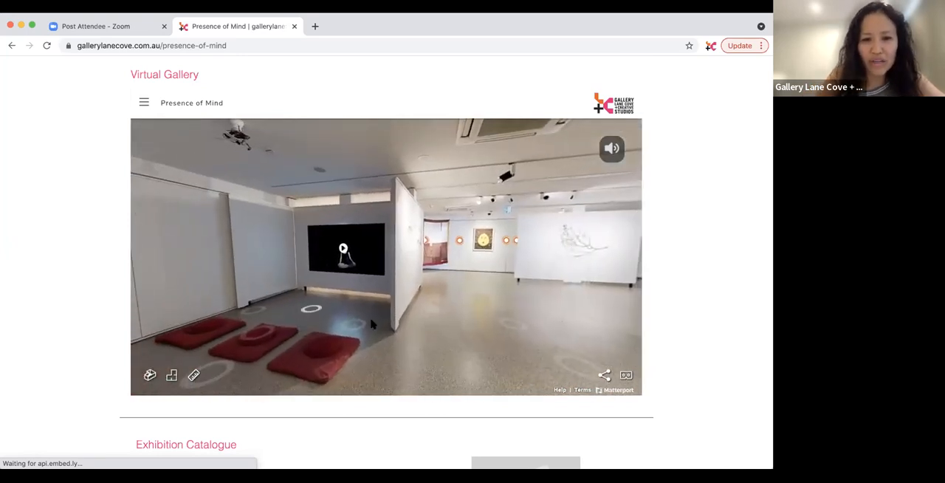
click(310, 309)
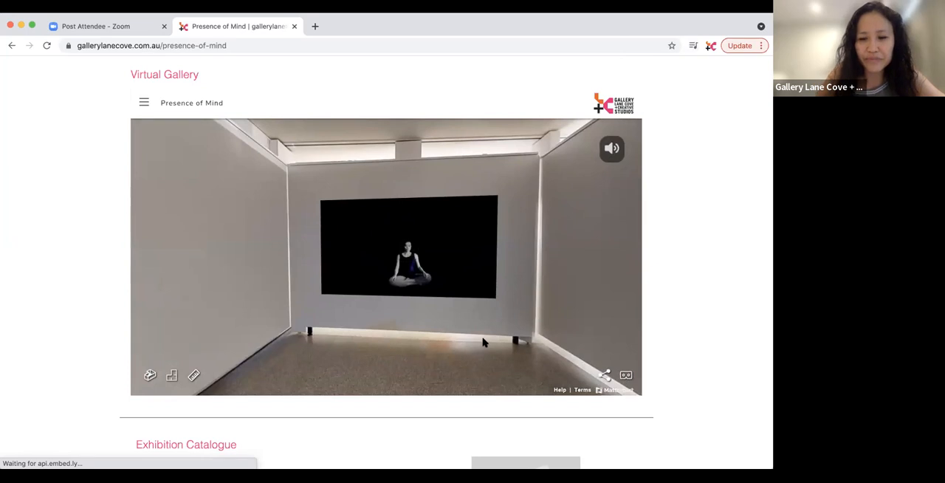
click(496, 307)
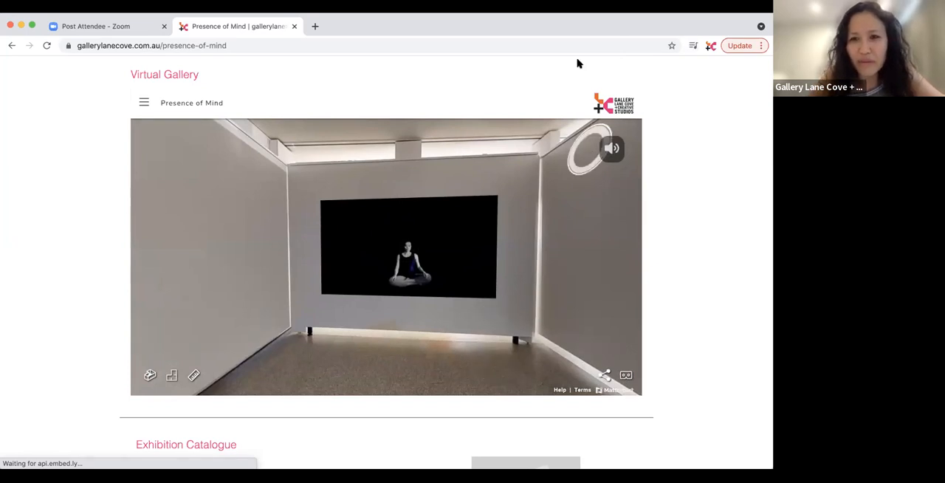
click(613, 148)
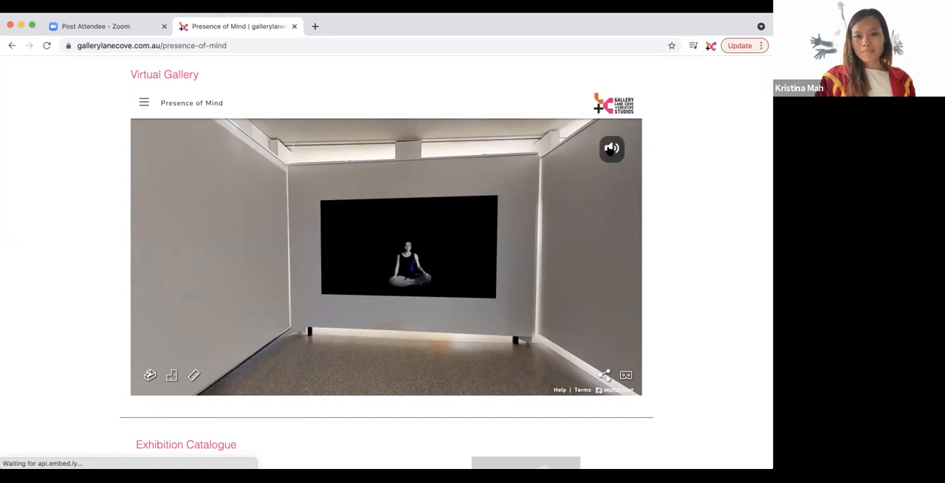
mouse_move(550, 217)
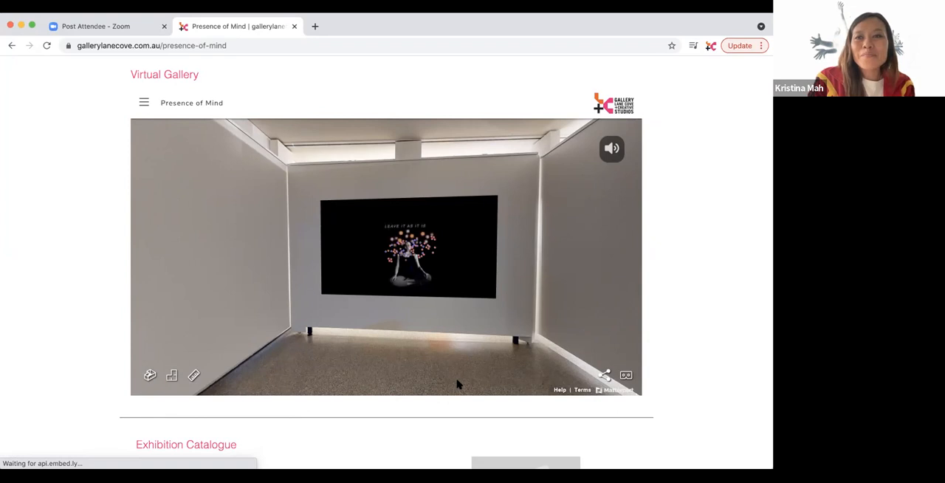
mouse_move(753, 271)
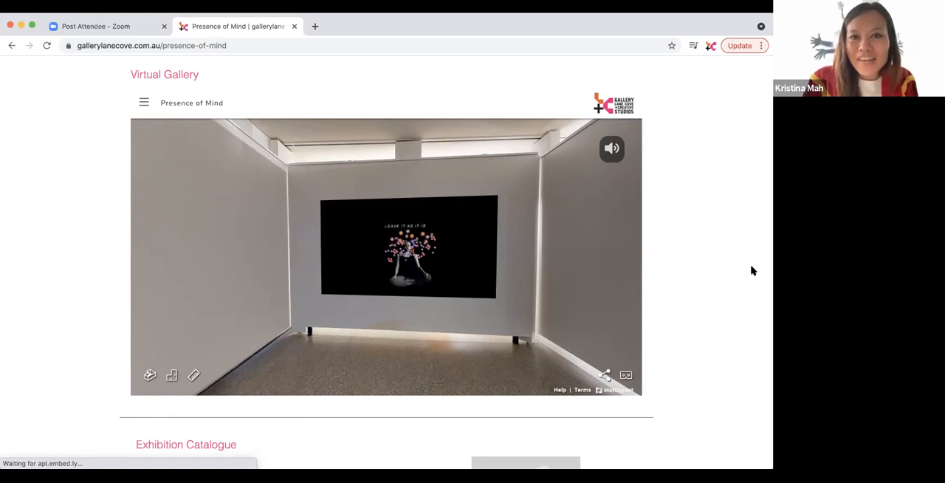
mouse_move(734, 173)
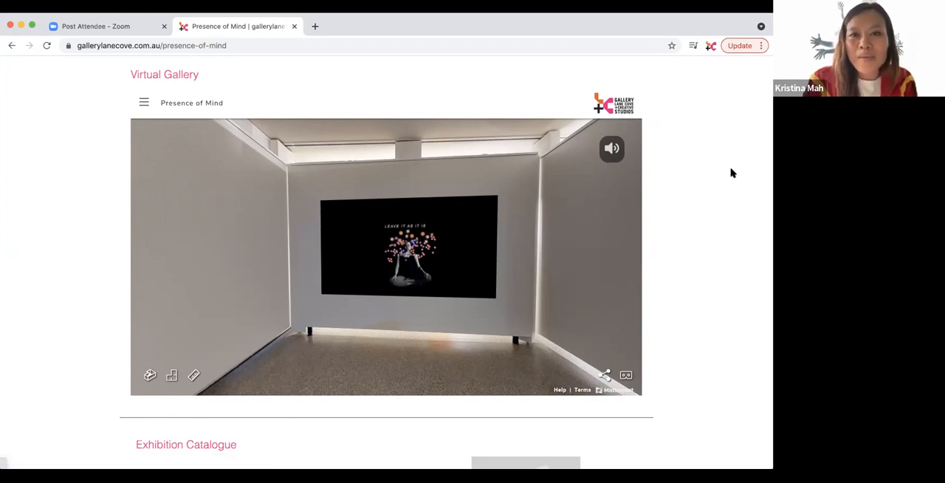
mouse_move(709, 73)
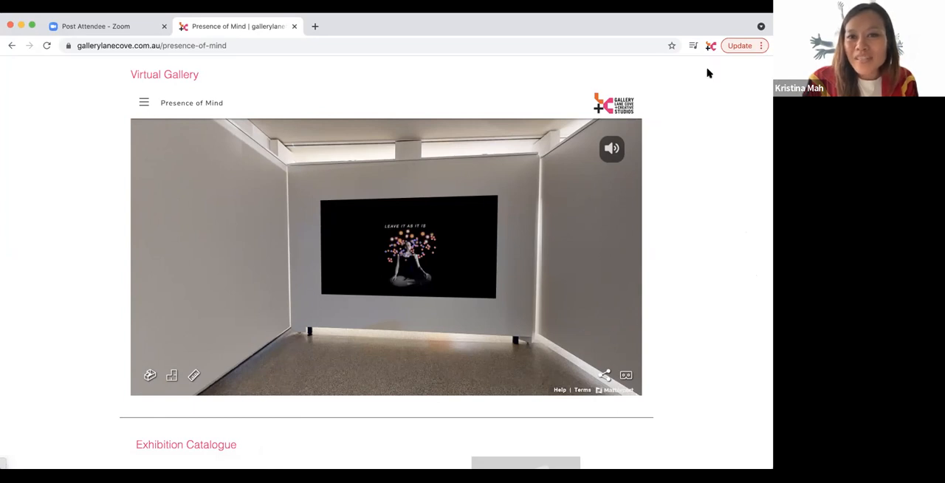
mouse_move(703, 394)
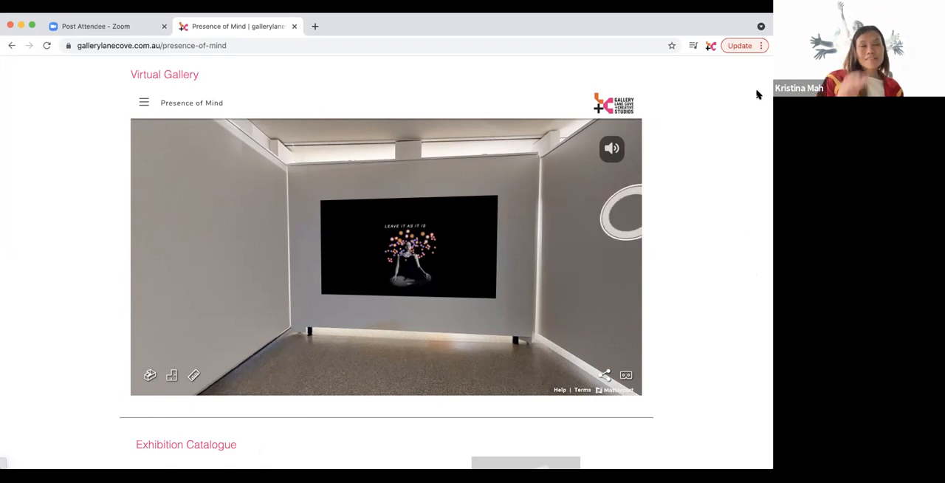
mouse_move(655, 29)
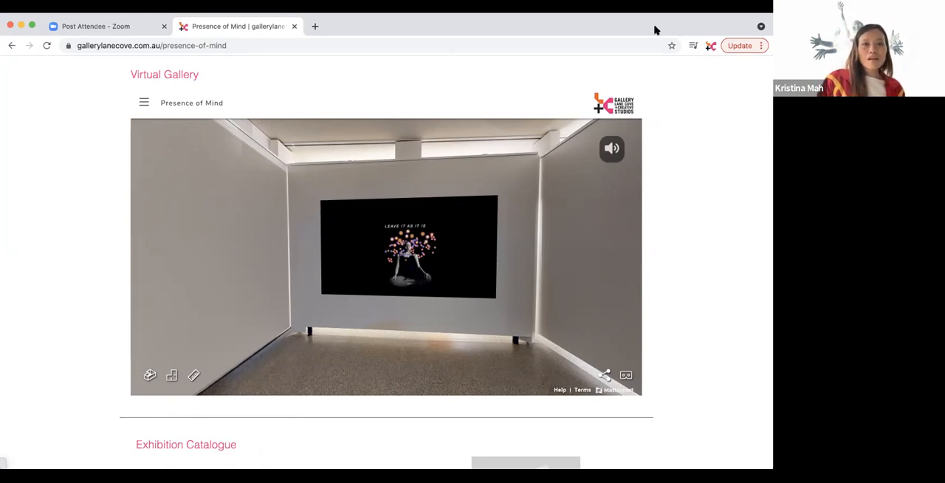
mouse_move(734, 282)
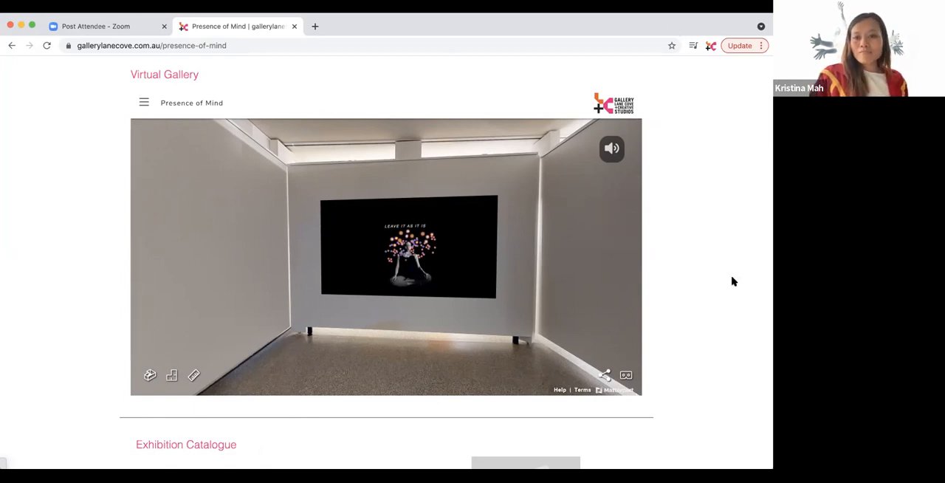
mouse_move(739, 307)
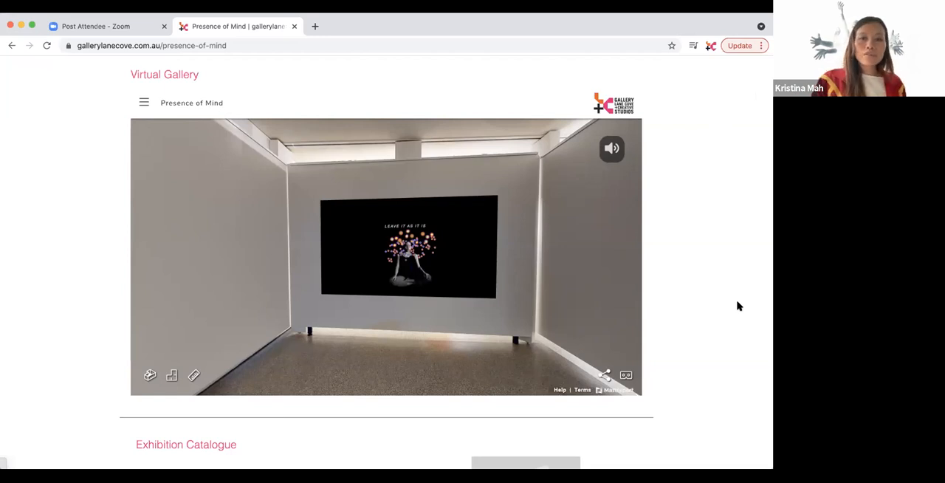
mouse_move(428, 366)
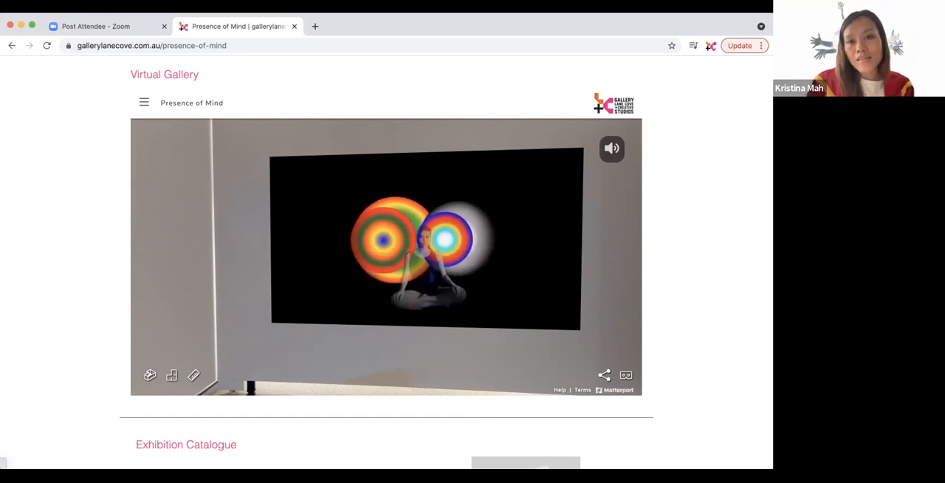
mouse_move(755, 364)
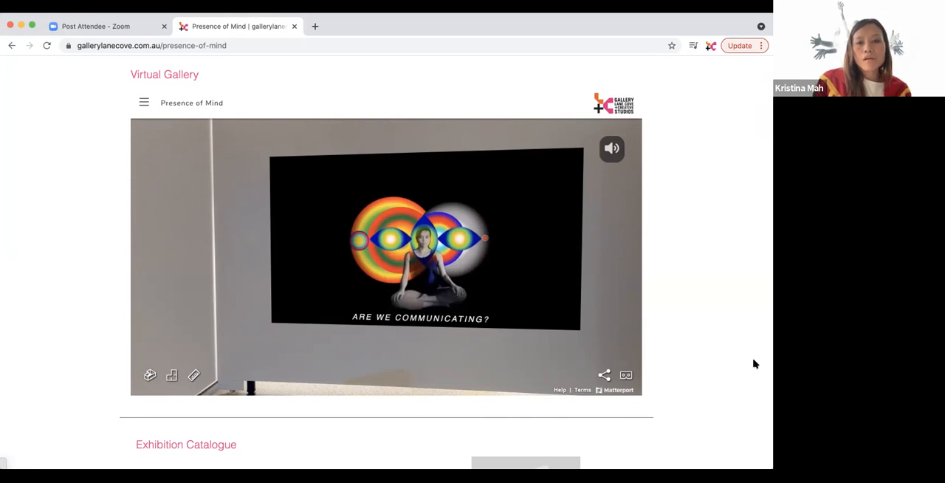
mouse_move(454, 415)
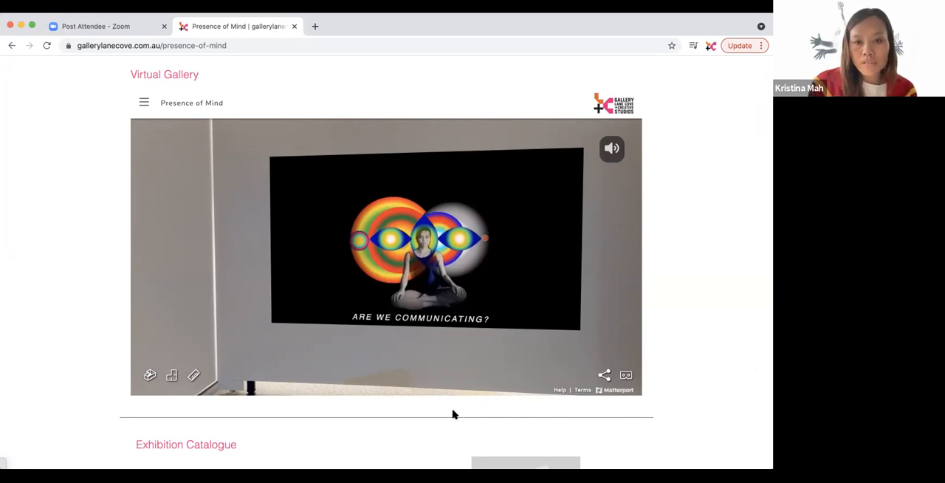
mouse_move(442, 427)
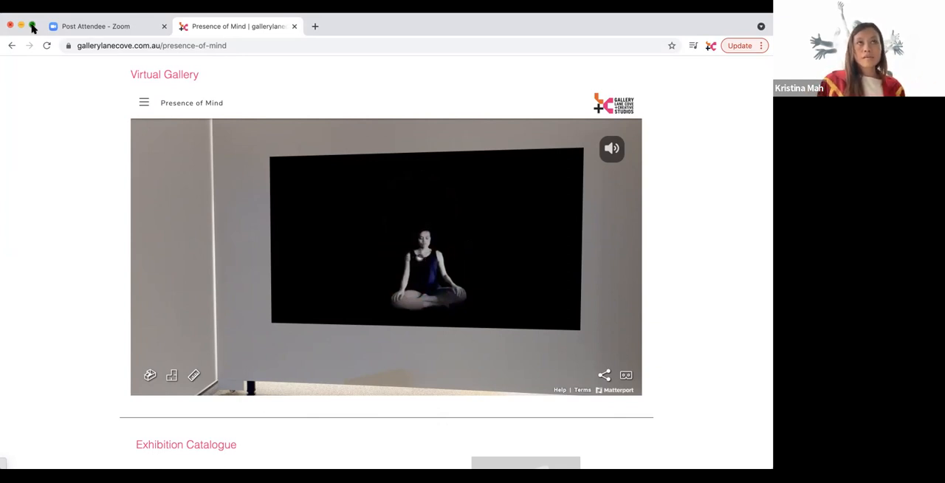
scroll(down, 3)
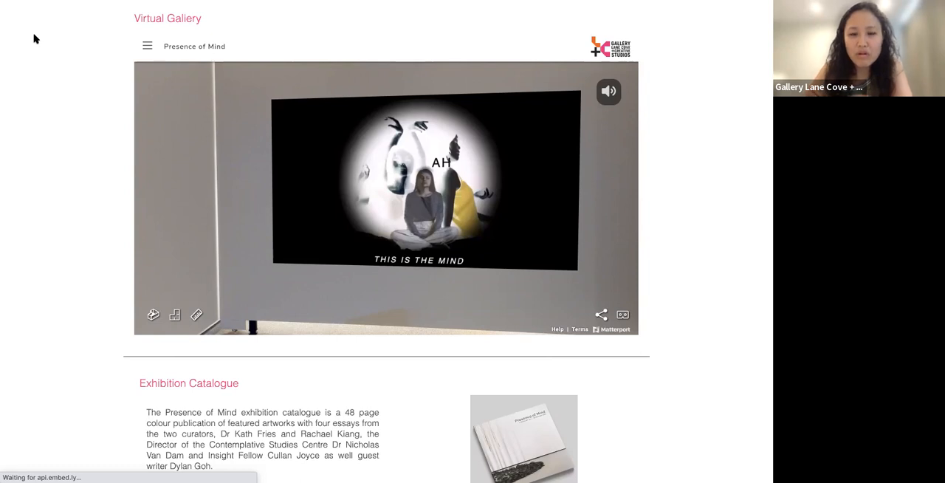
mouse_move(275, 285)
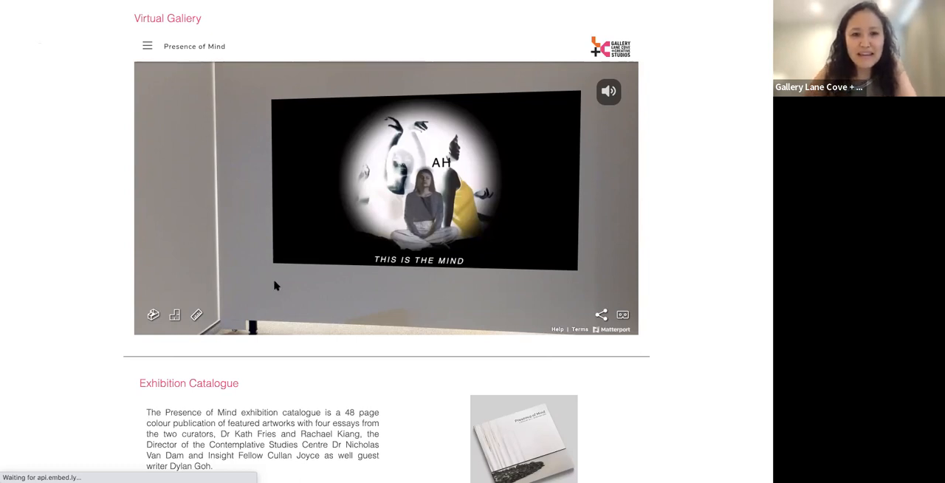
mouse_move(463, 385)
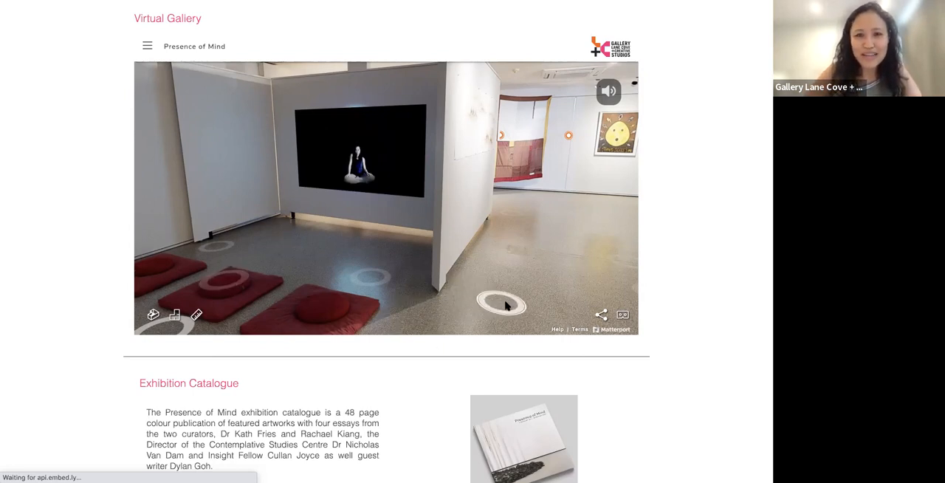
Walk up to the yellow 'Nothing Scares Me' egg painting beside the patchwork quilt
click(500, 303)
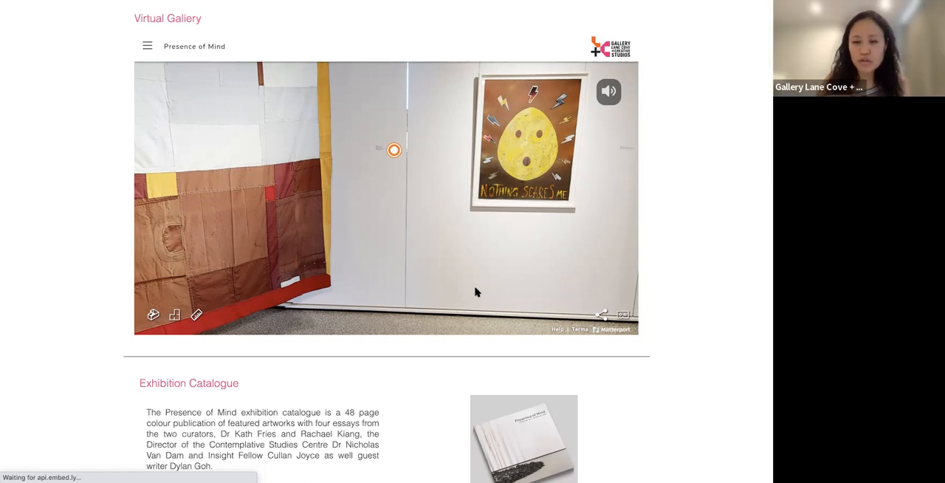
Walk to the black patterned head sculpture on its white plinth
click(394, 151)
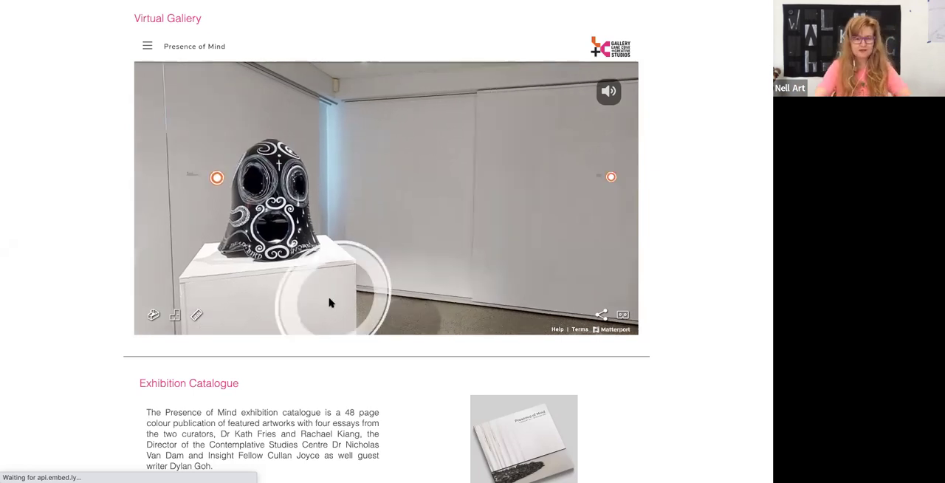
Step past the black head sculpture and face the wall with its info marker
click(330, 303)
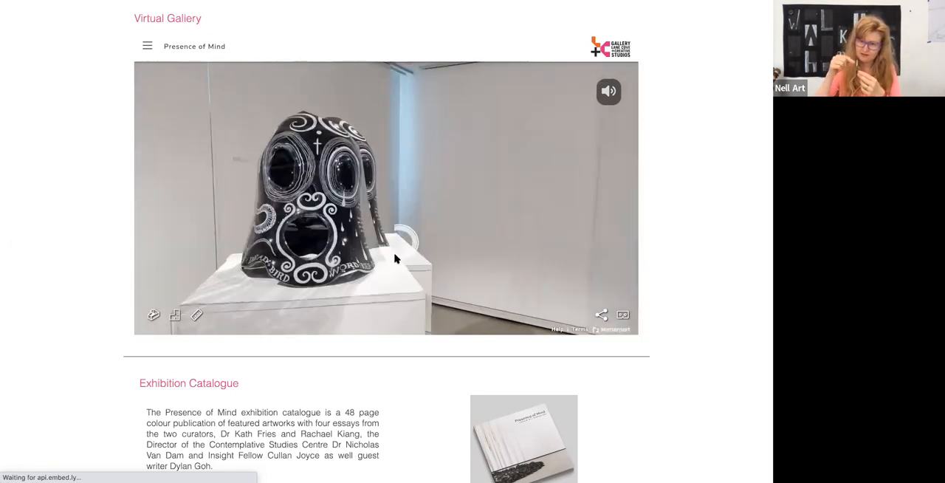
click(394, 258)
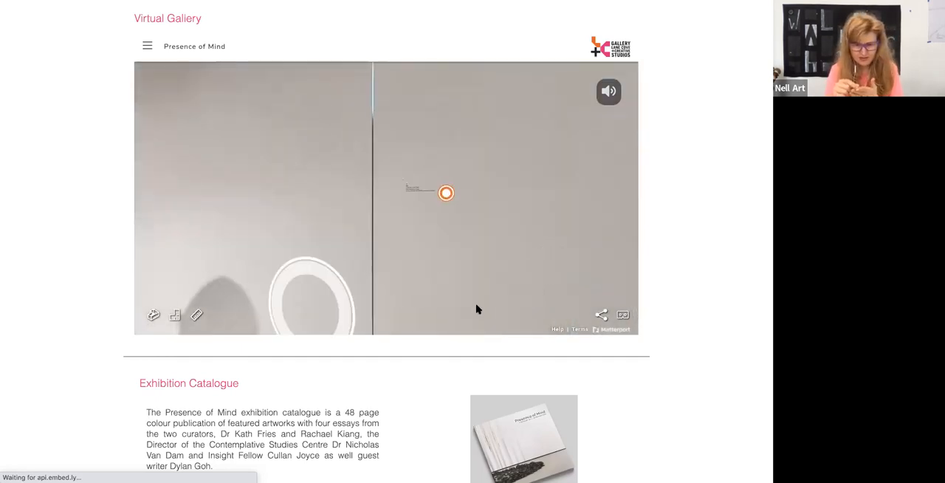
Pass the black text-covered bell sculpture to view down the corridor beside the pink wall
click(446, 192)
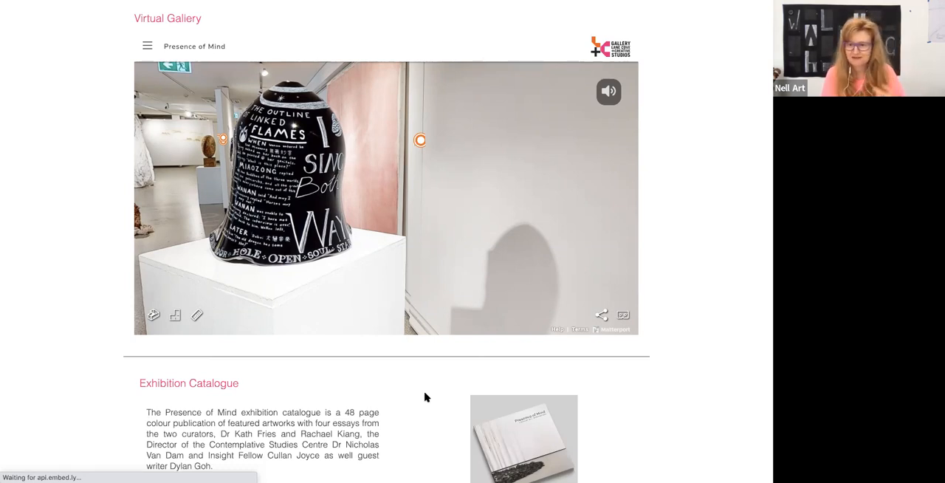
mouse_move(379, 407)
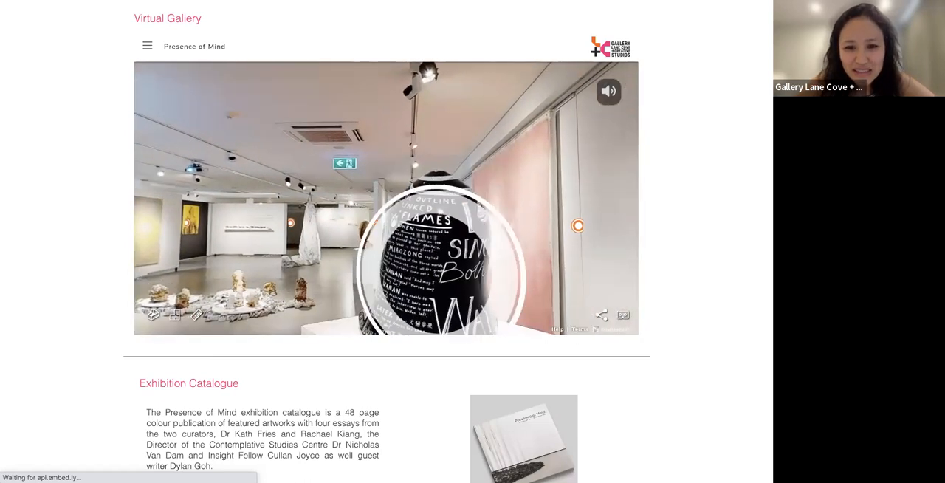
click(438, 250)
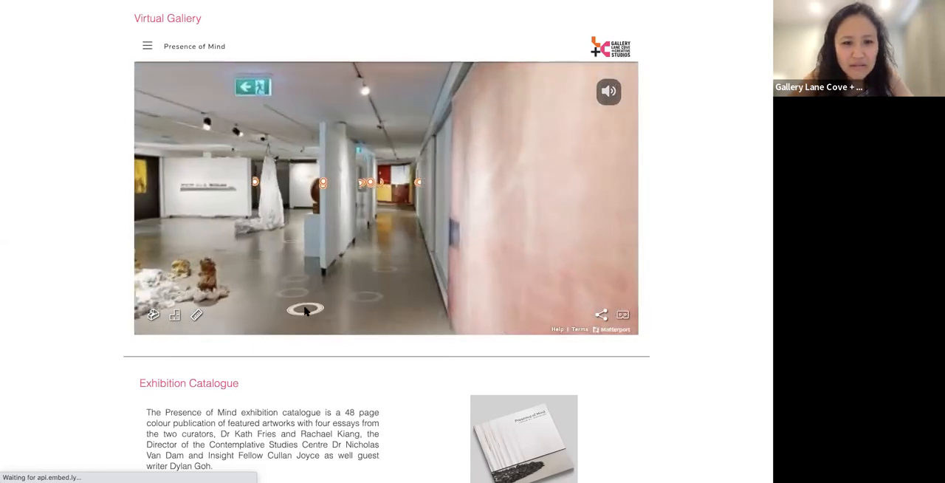
Walk past the 'Dark Cave' head sculpture into the video room and mute the audio
click(305, 308)
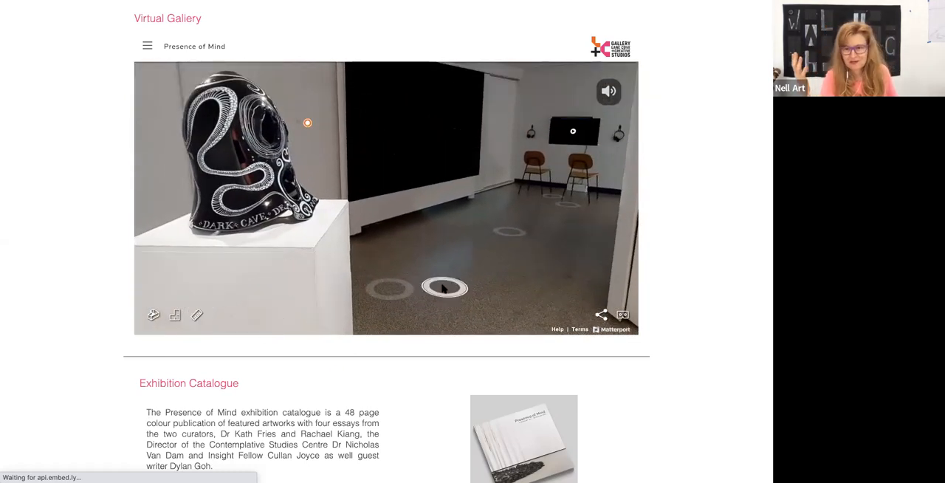
click(445, 287)
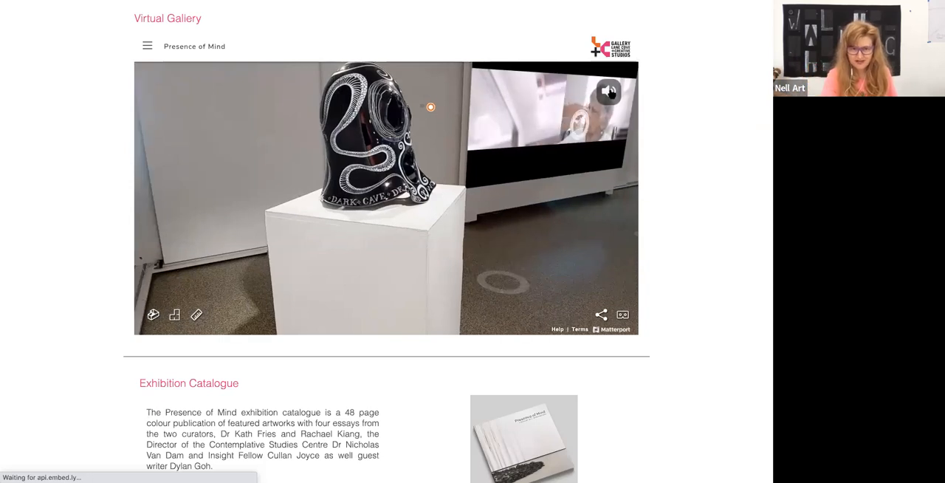
click(607, 91)
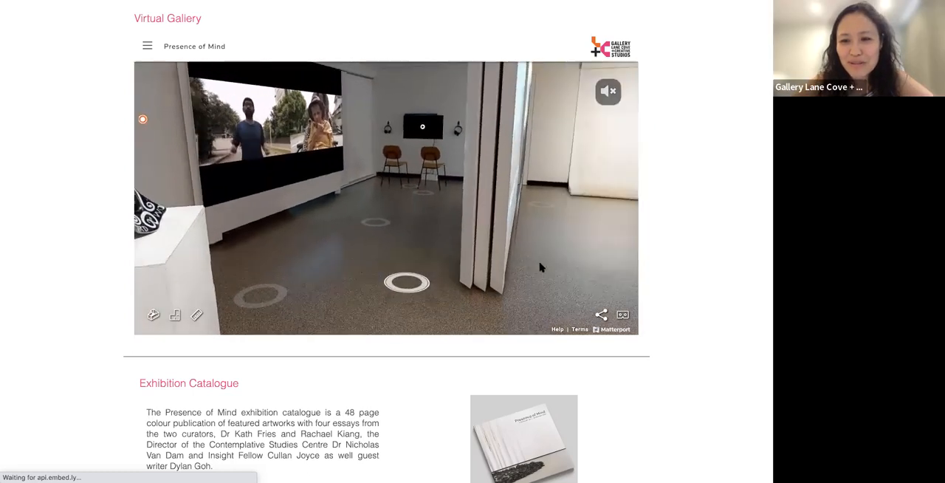
Walk toward the charcoal floor circle, then step back to view it with the bamboo strands
click(407, 282)
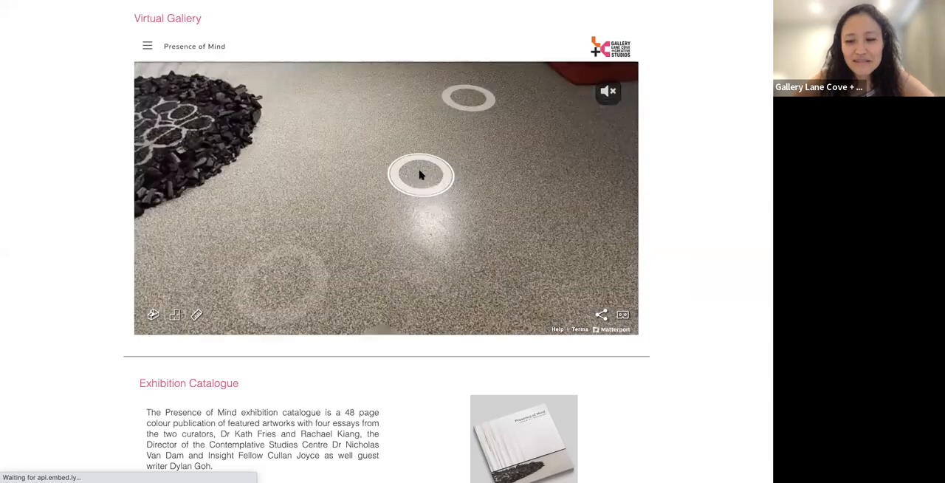
click(421, 175)
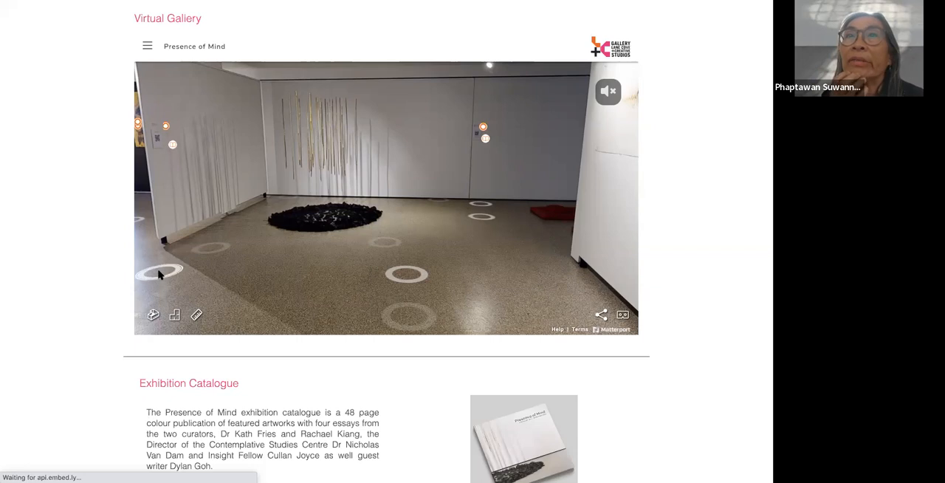
mouse_move(230, 56)
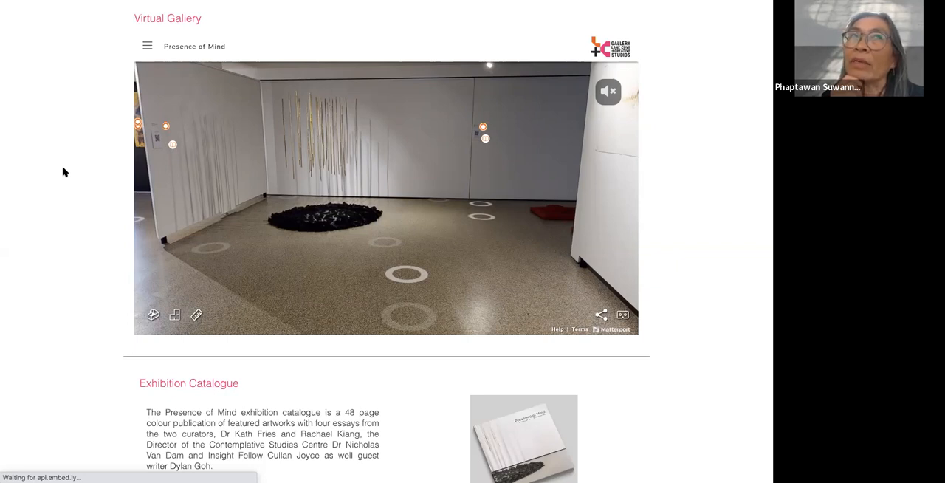
mouse_move(379, 323)
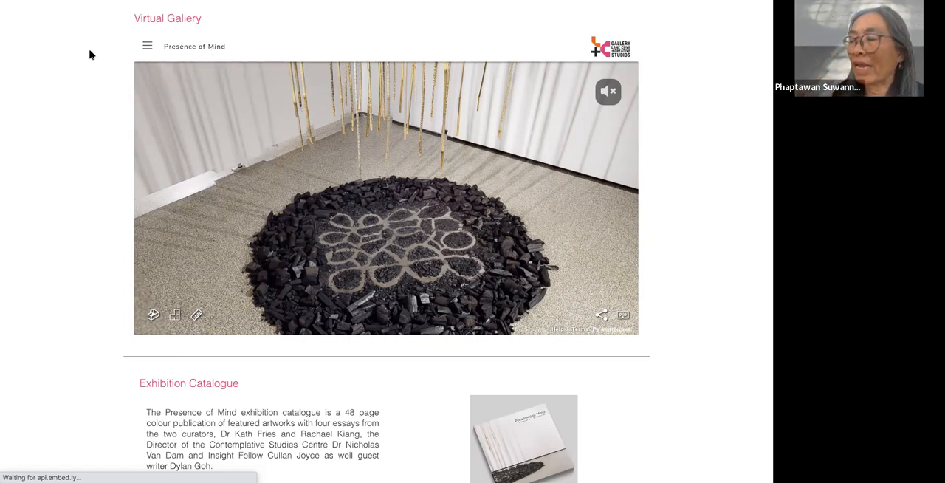
mouse_move(53, 198)
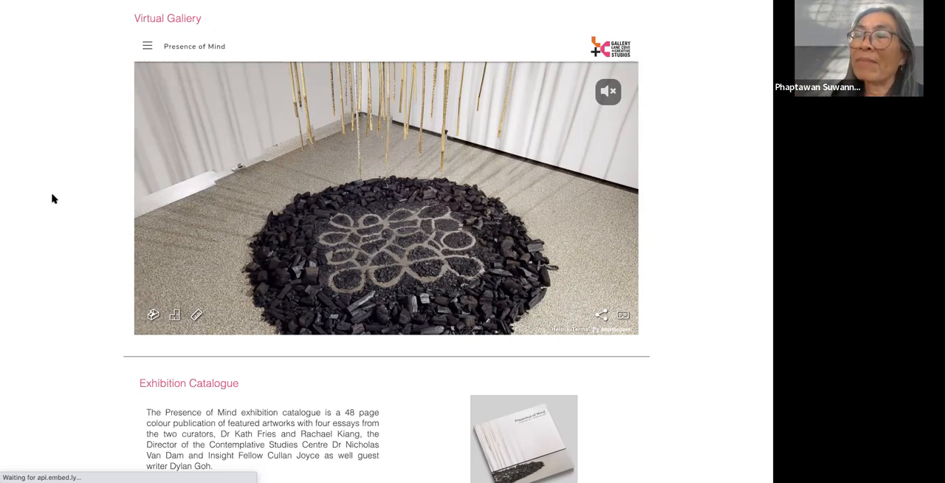
mouse_move(413, 396)
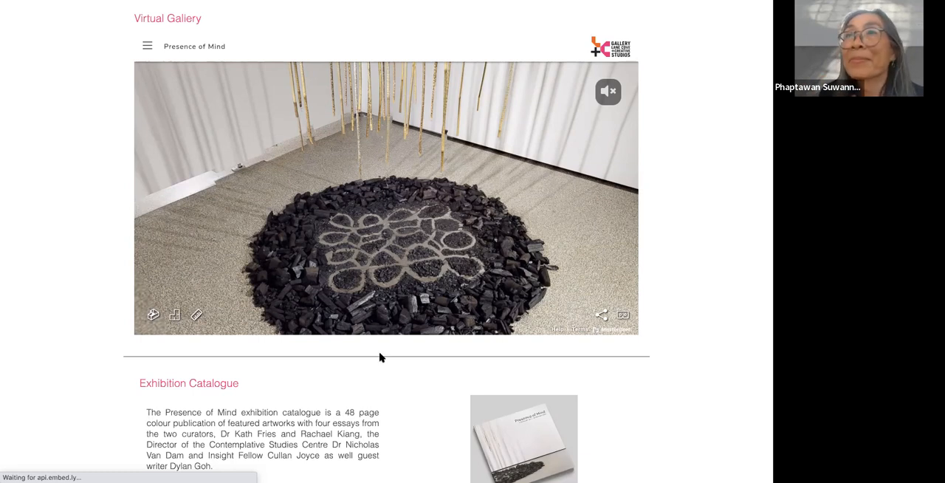
click(524, 282)
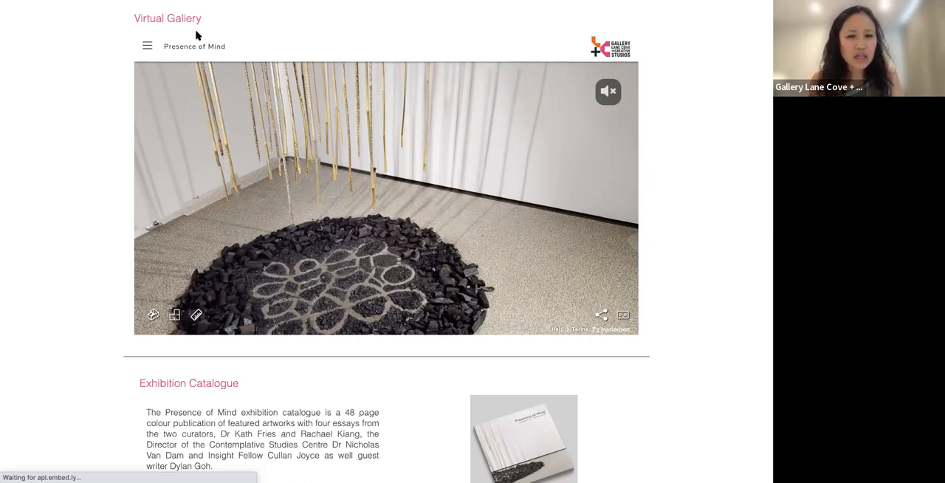
mouse_move(205, 6)
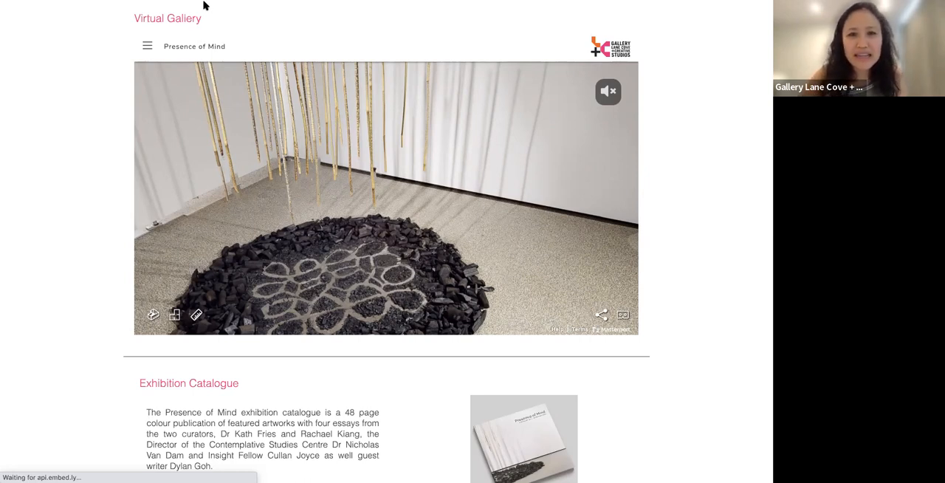
mouse_move(456, 78)
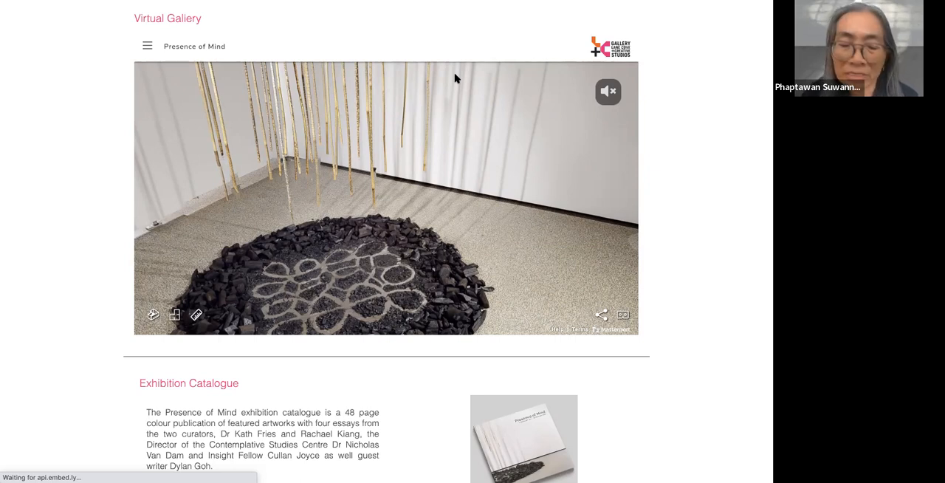
mouse_move(432, 100)
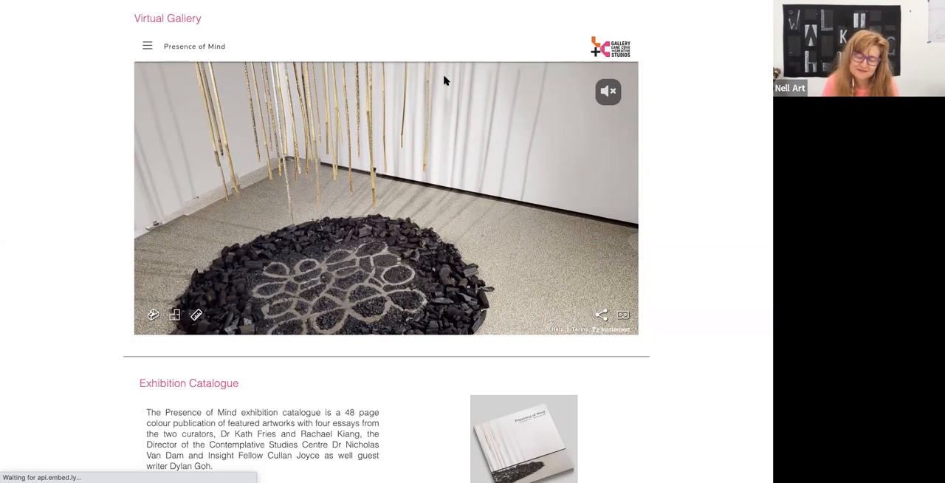
click(480, 81)
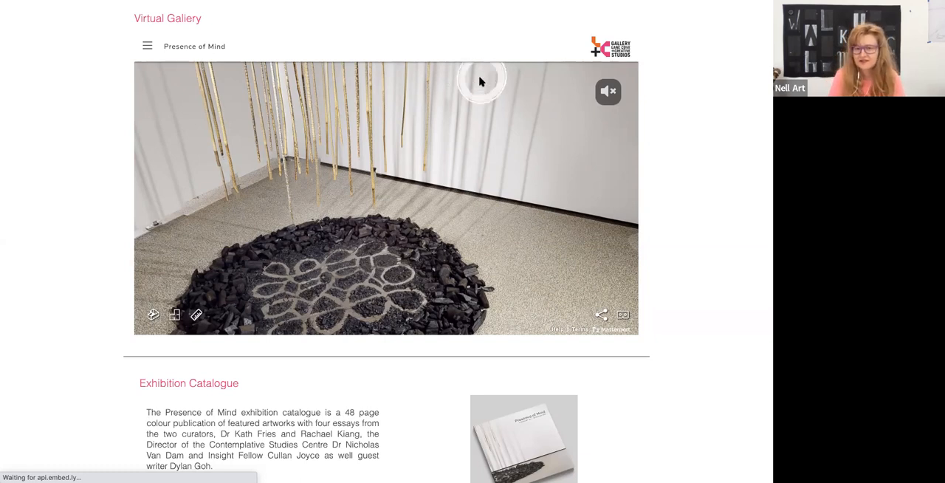